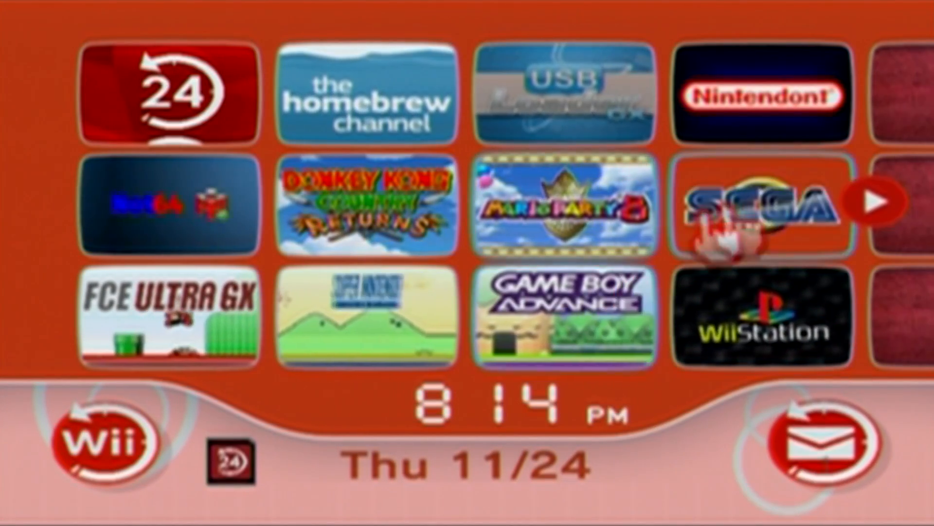
mouse_move(769, 334)
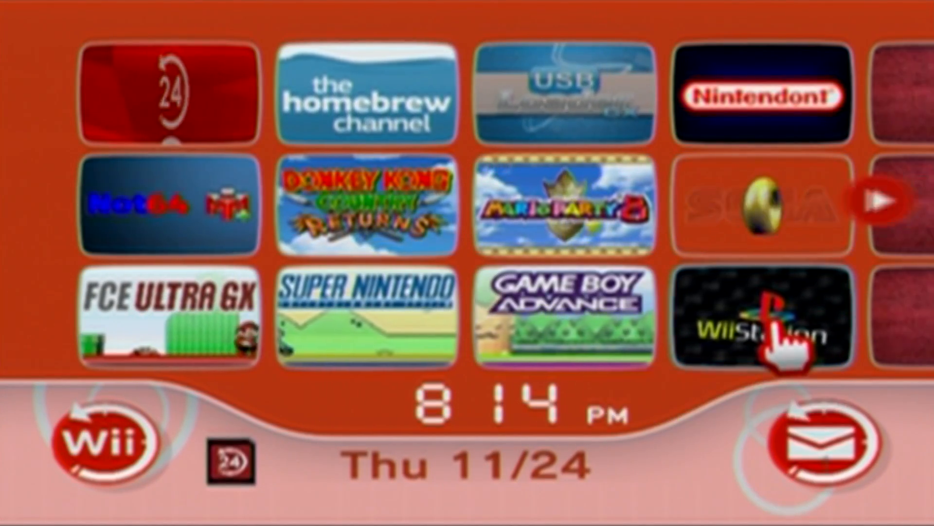
Launch the WiiStation channel and browse its title screen of PlayStation game covers
click(762, 319)
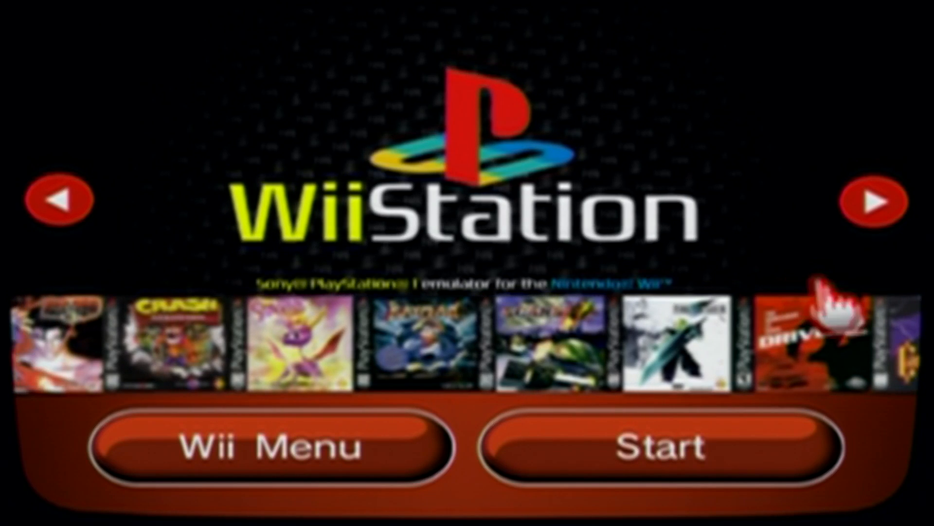
click(58, 199)
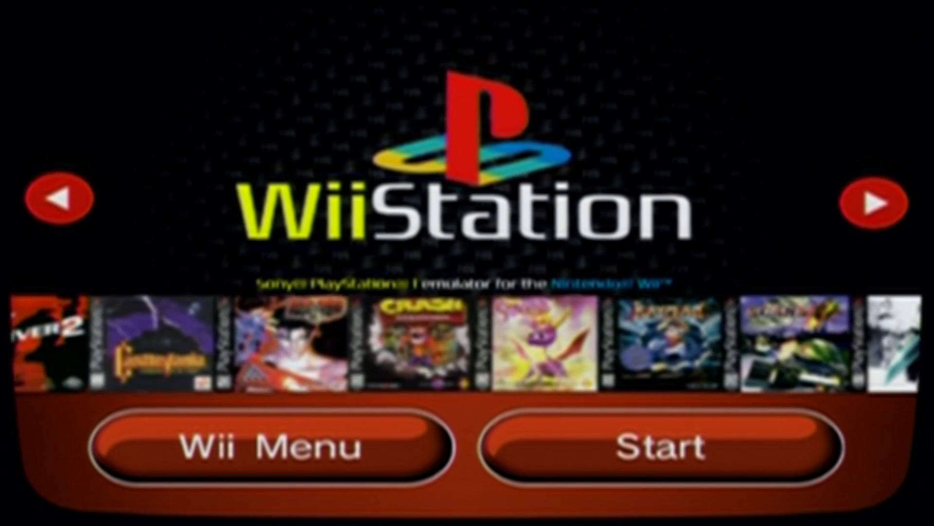
click(56, 198)
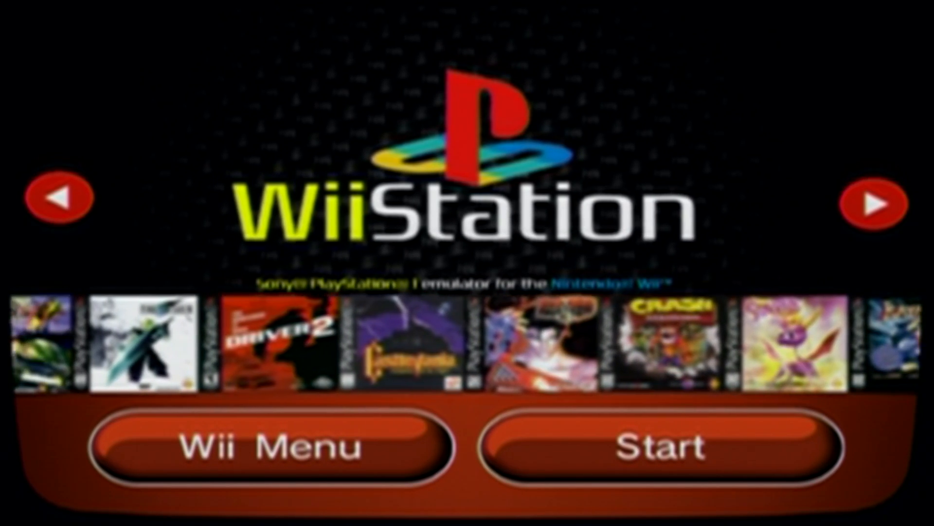
click(58, 197)
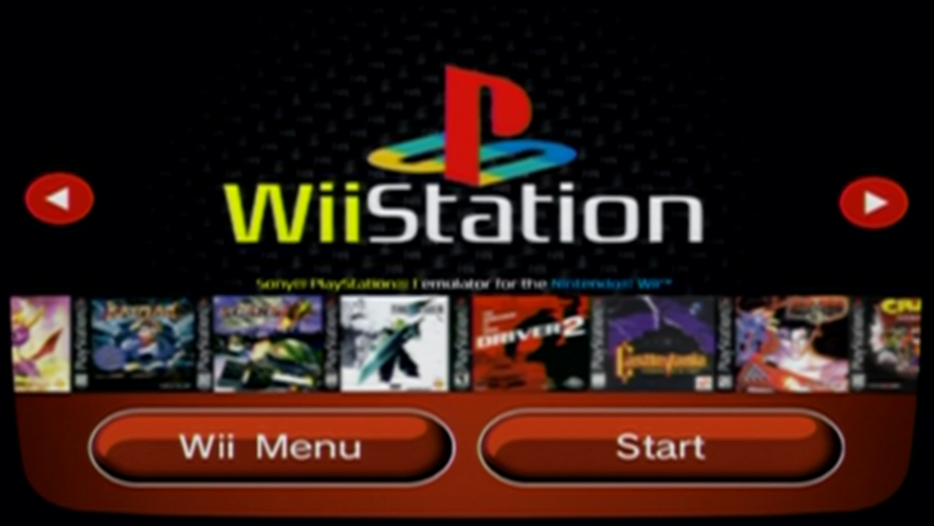
click(56, 200)
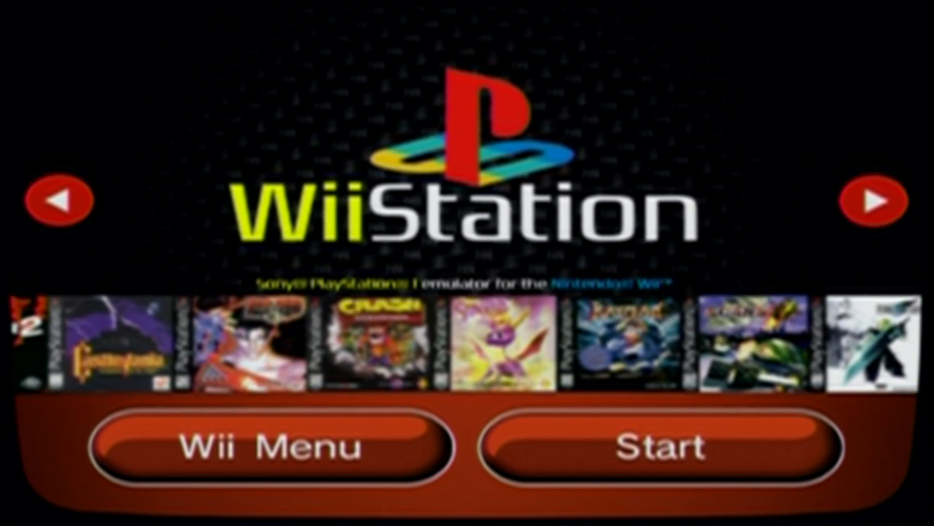
click(58, 201)
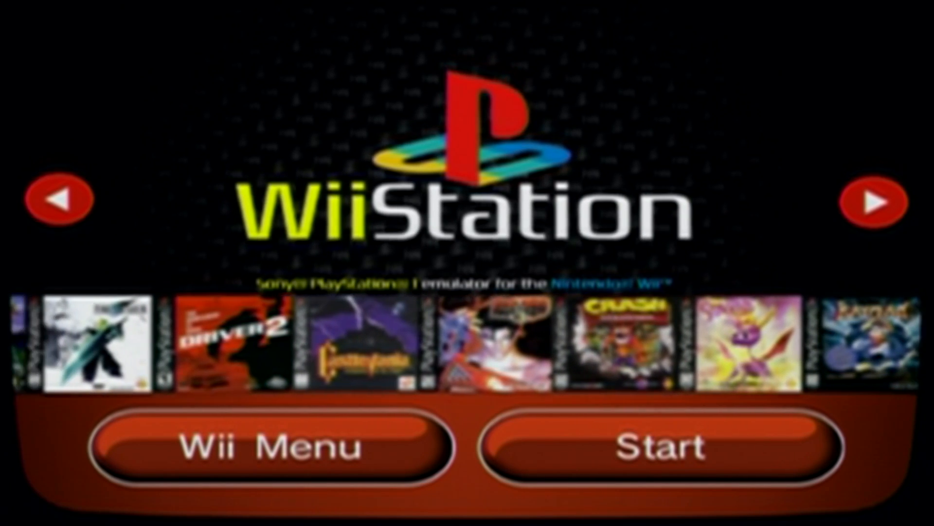
click(58, 199)
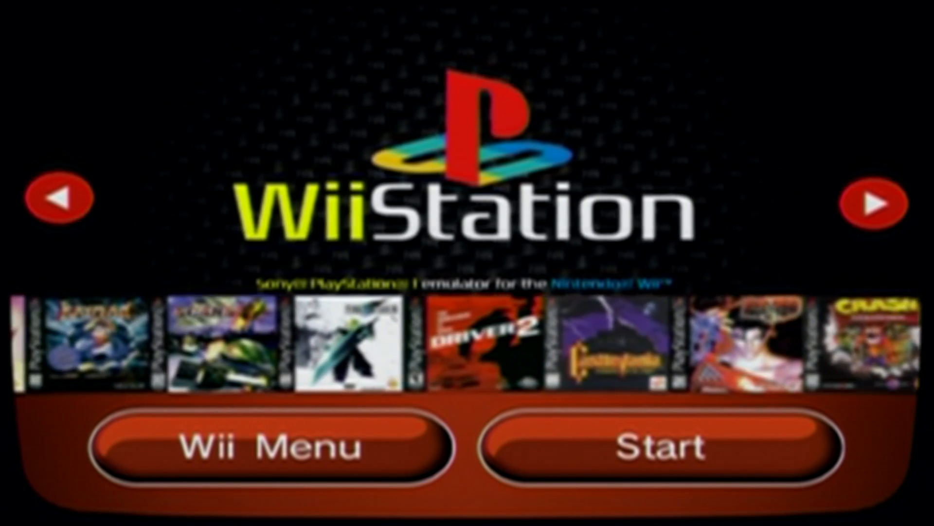
click(57, 198)
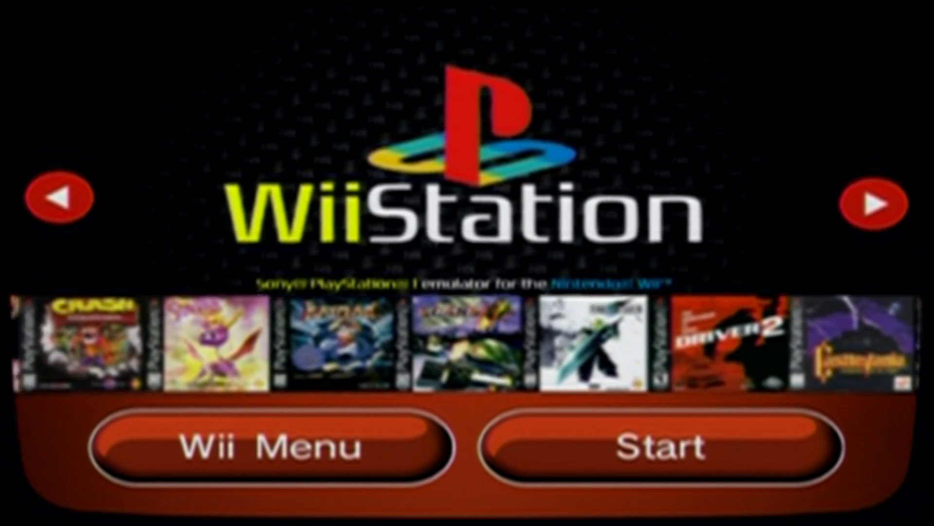
click(878, 202)
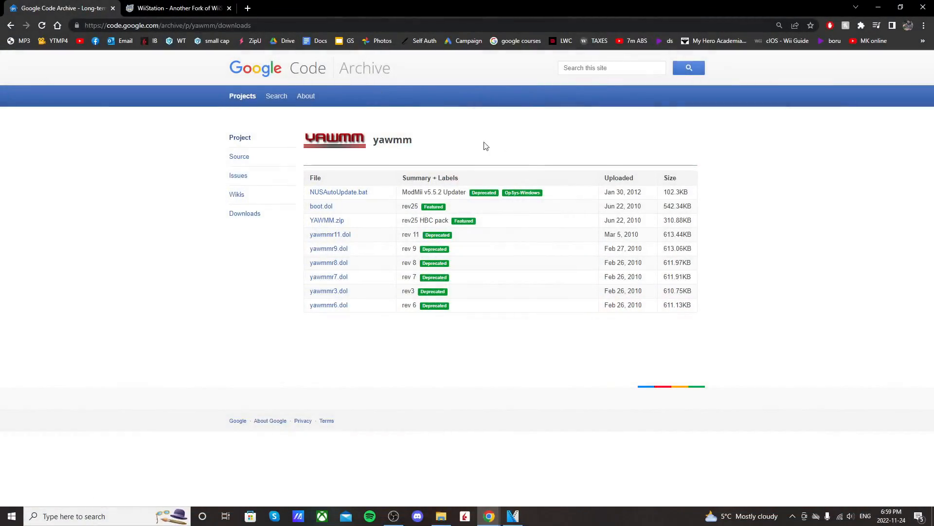
mouse_move(351, 145)
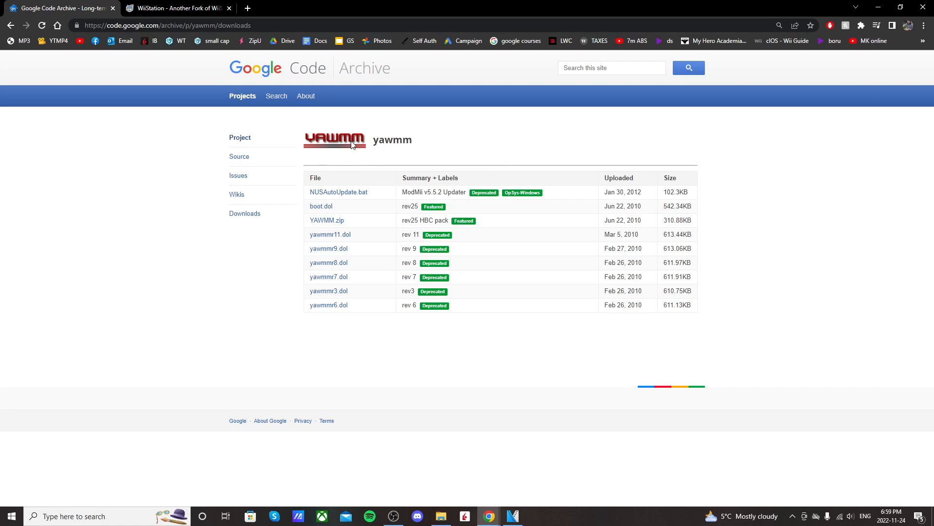
Download YAWMM.zip from the yawmm project's downloads page
click(327, 220)
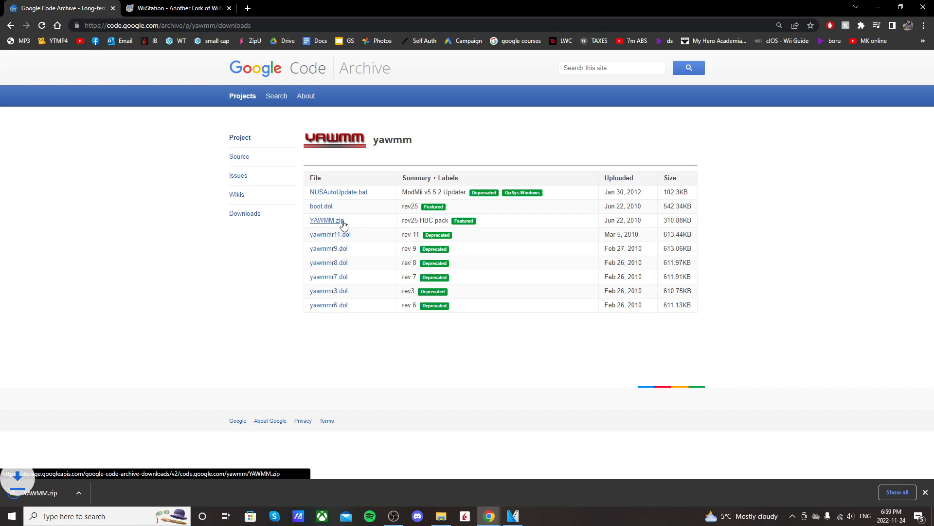
click(327, 220)
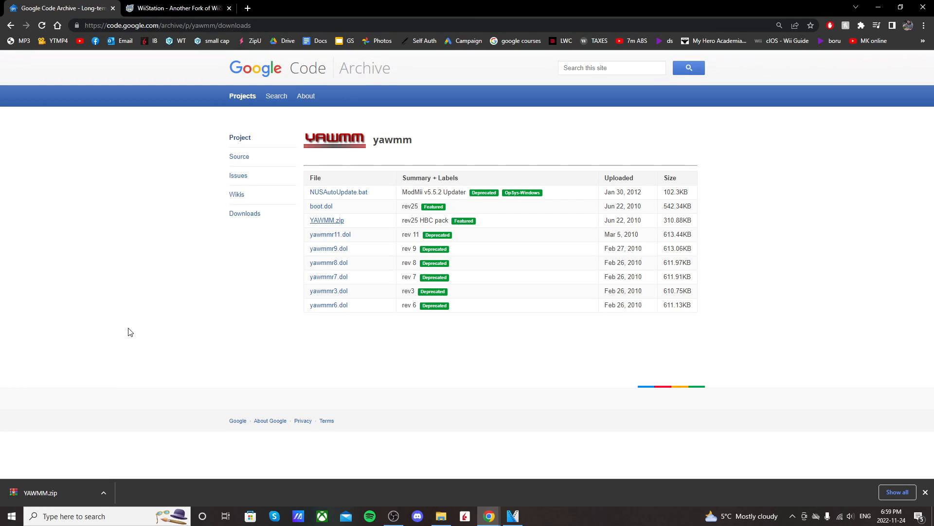
click(177, 8)
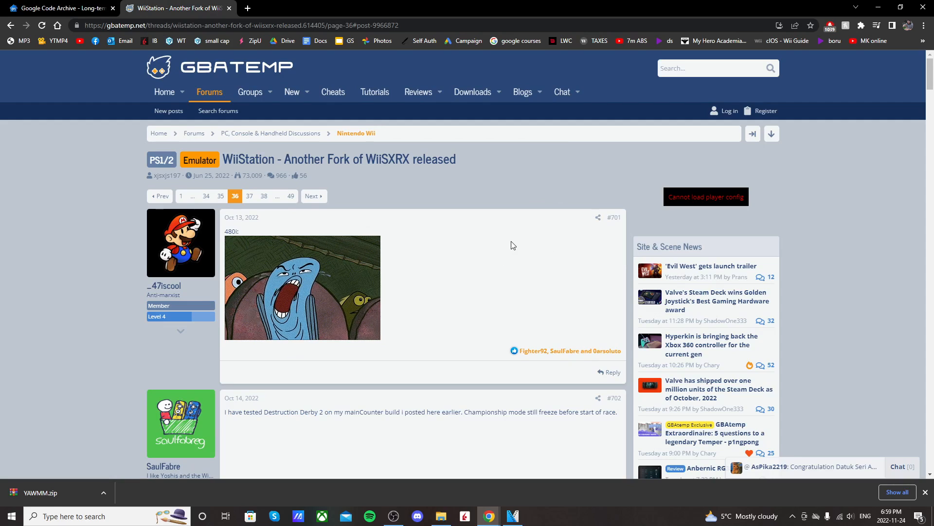
Download both WiiStation Forwarder zip attachments from the GBAtemp WiiStation thread
scroll(down, 3)
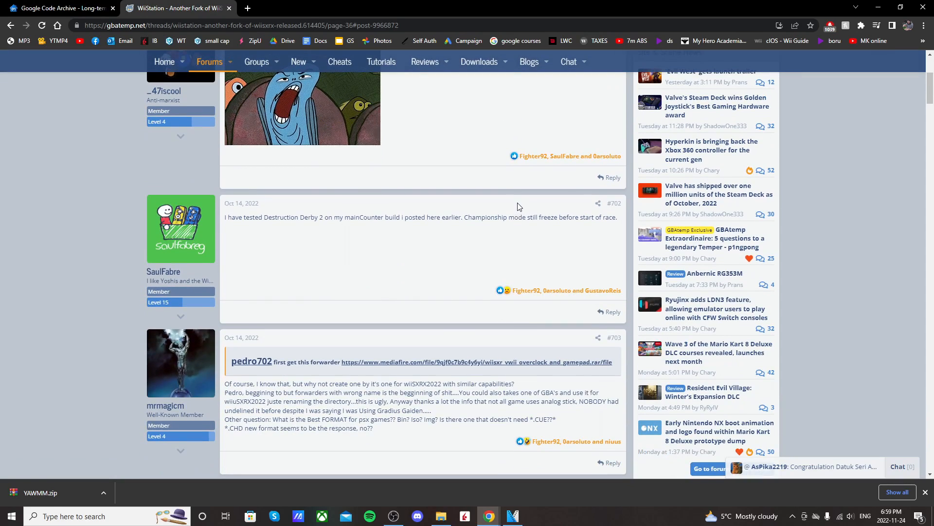
scroll(down, 3)
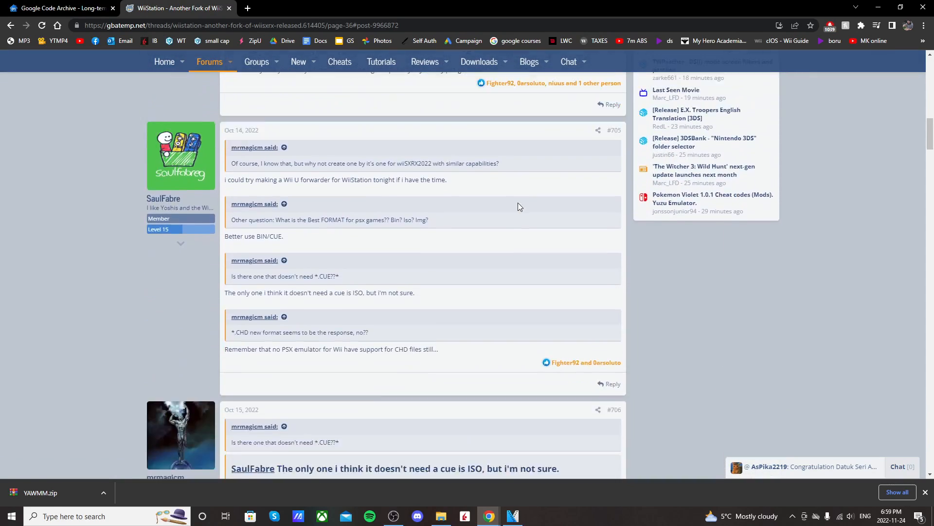
scroll(down, 3)
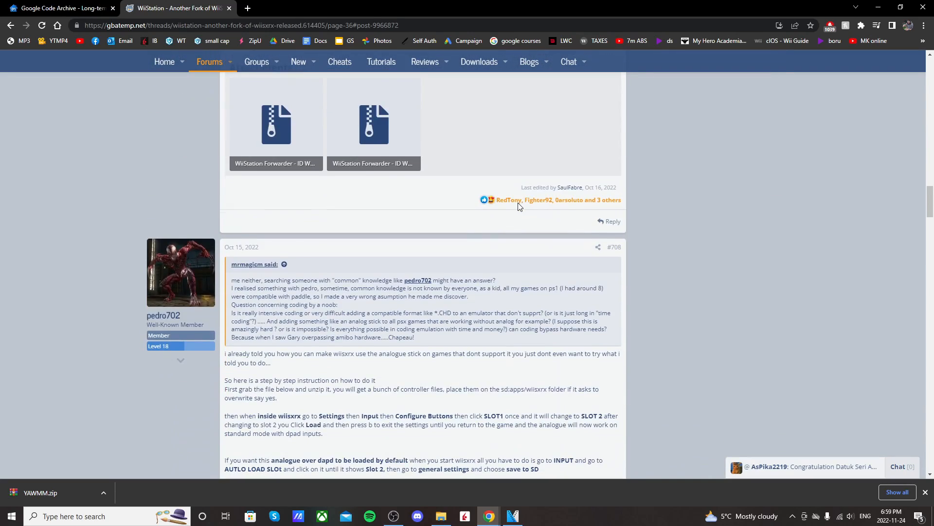
scroll(up, 3)
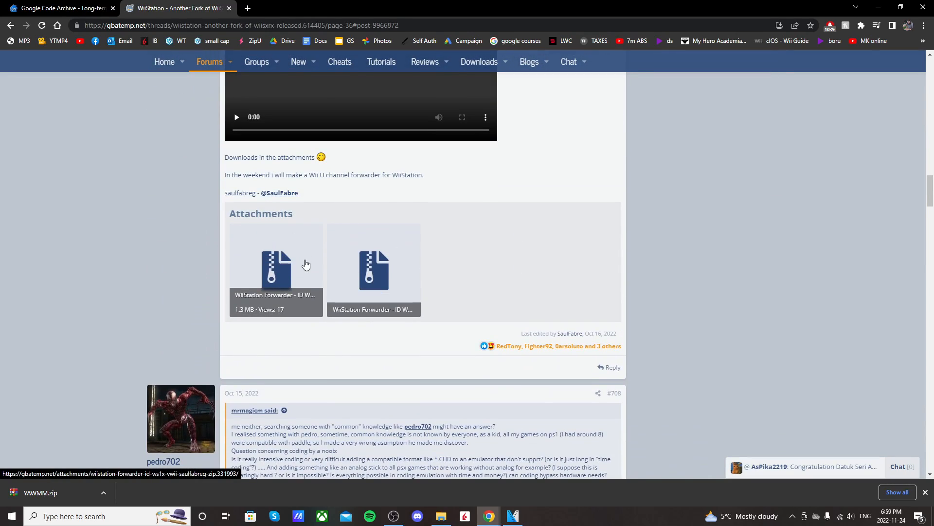
click(276, 268)
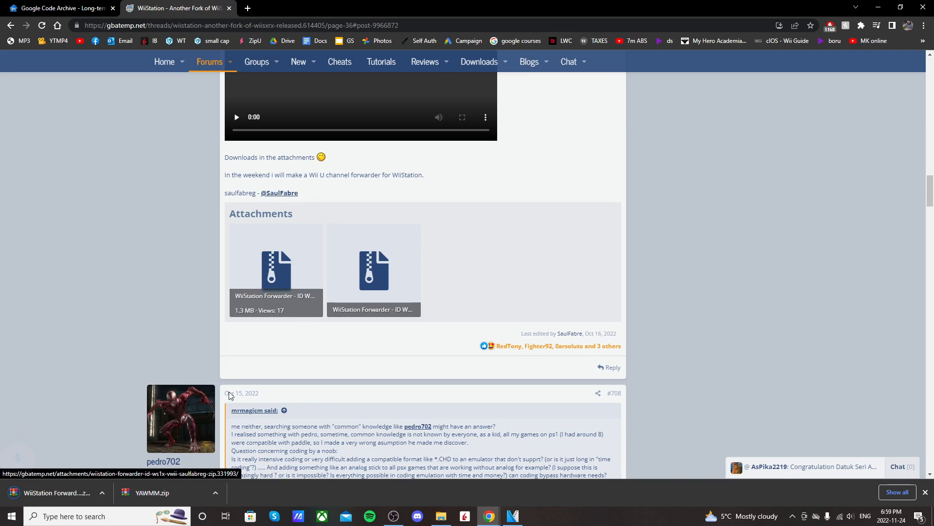
click(275, 269)
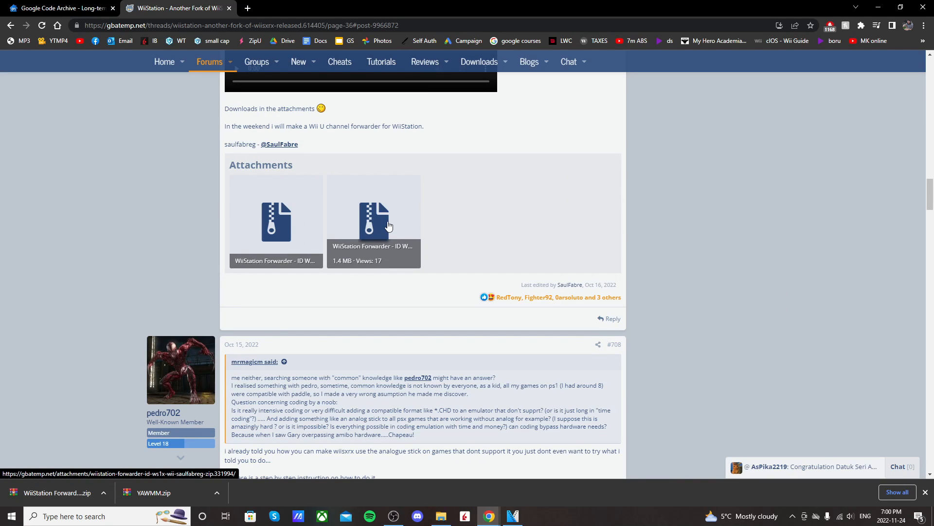
click(374, 221)
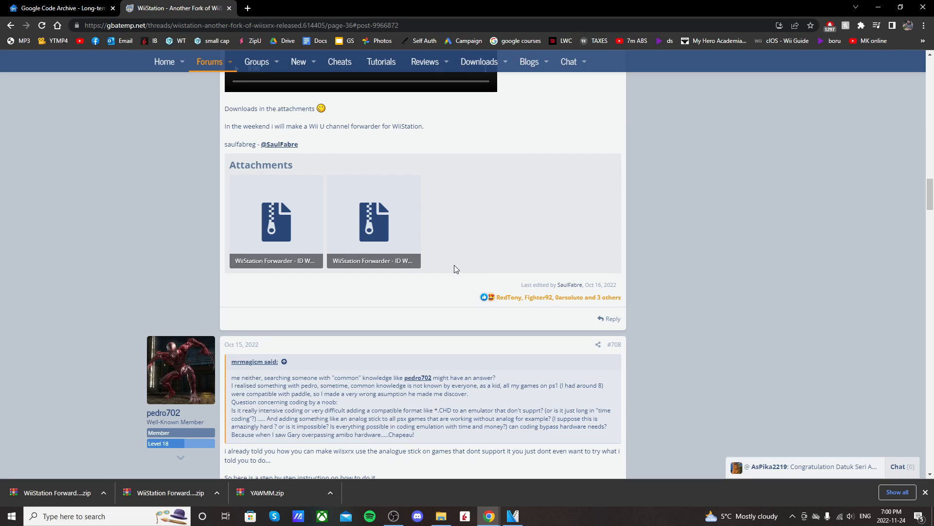
mouse_move(445, 306)
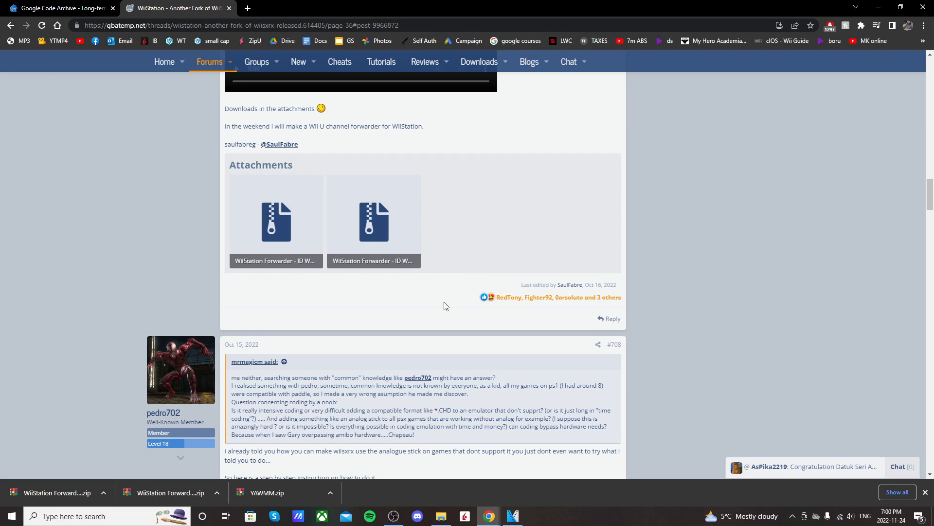
mouse_move(721, 220)
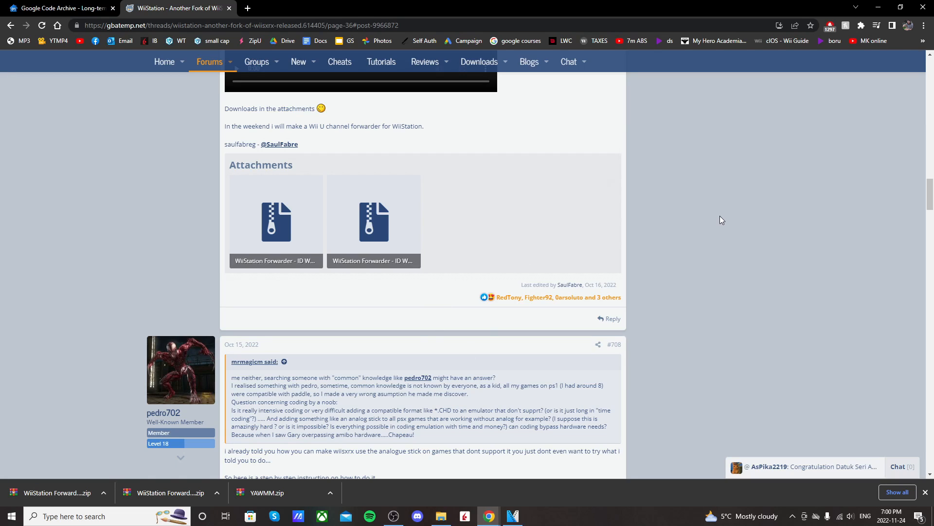
mouse_move(676, 400)
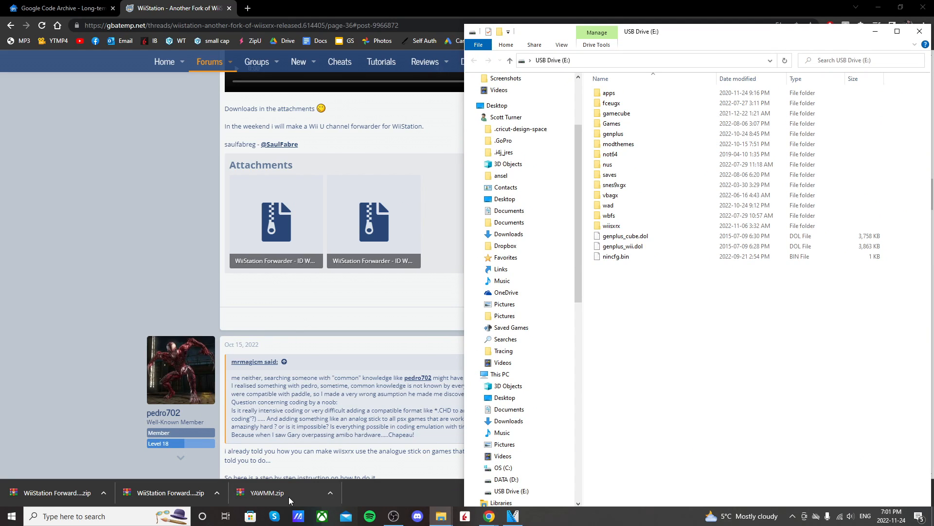
Copy YAWMM.zip's apps folder onto USB Drive (E:), replacing the existing files
click(280, 493)
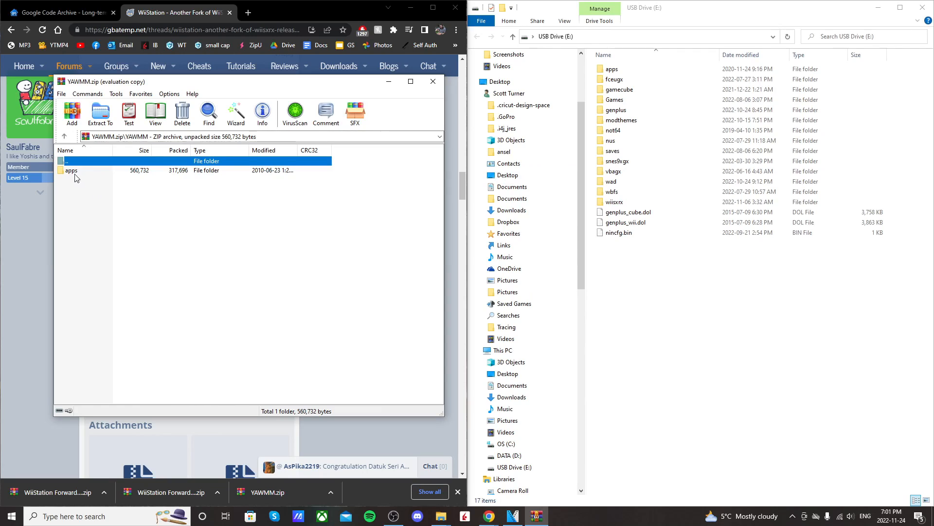
click(71, 170)
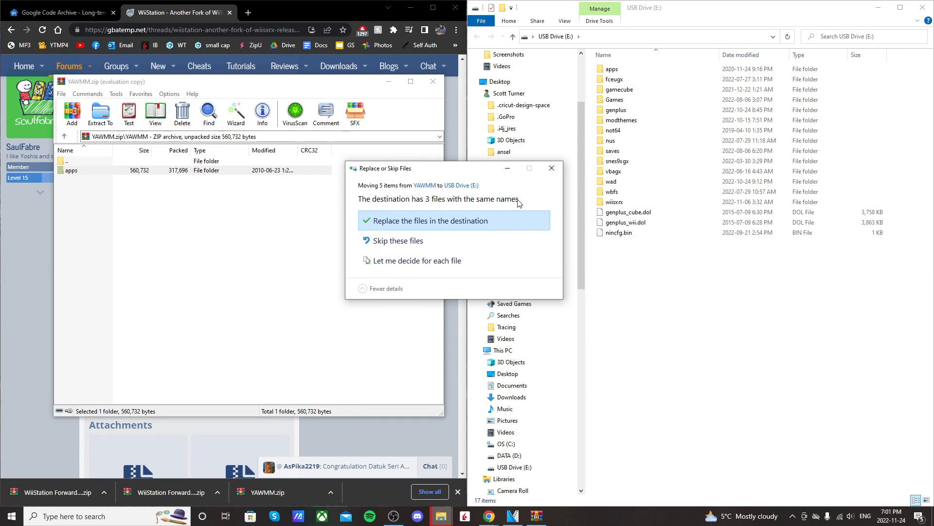
click(428, 220)
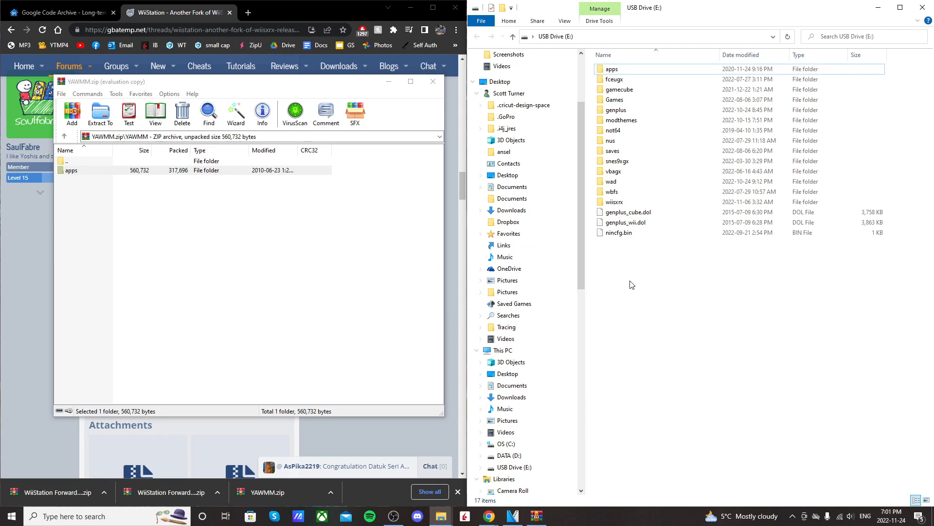
Verify apps\WADManager on the USB drive holds boot.dol, icon.png and meta.xml
double_click(611, 68)
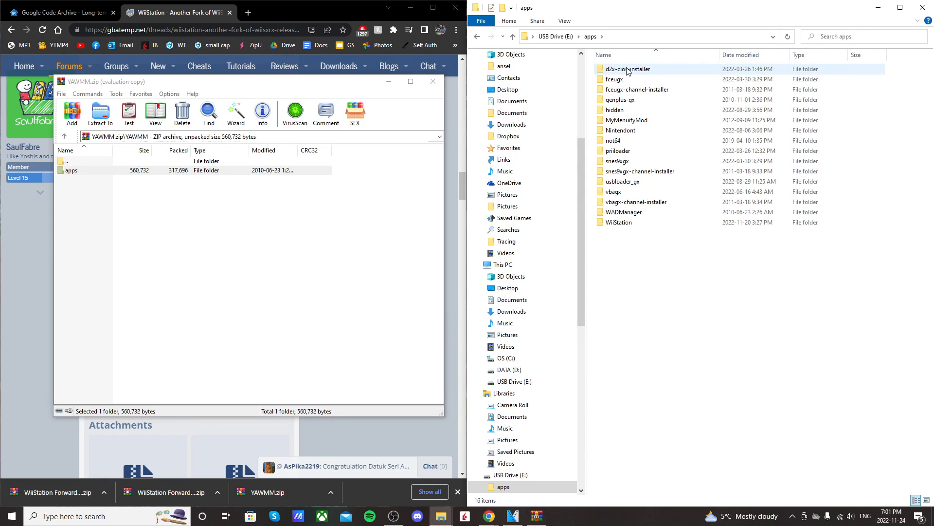
double_click(622, 211)
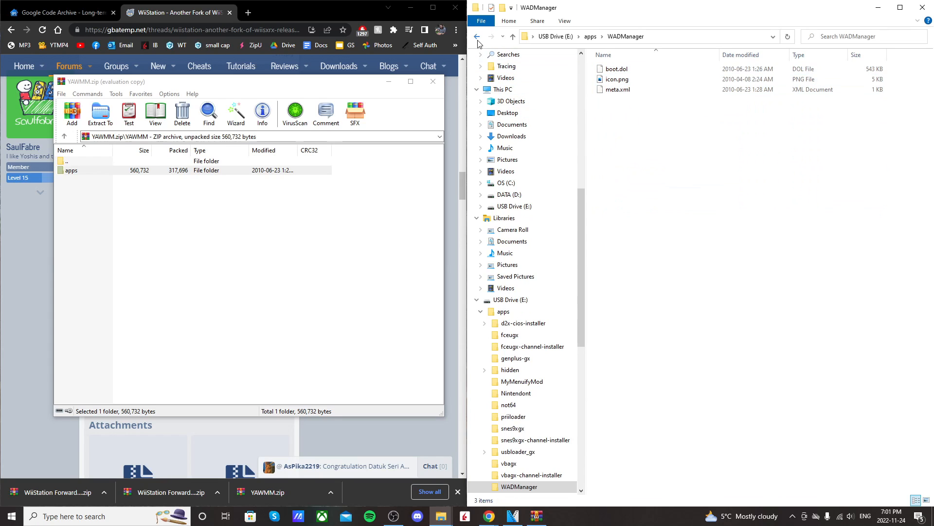
click(477, 36)
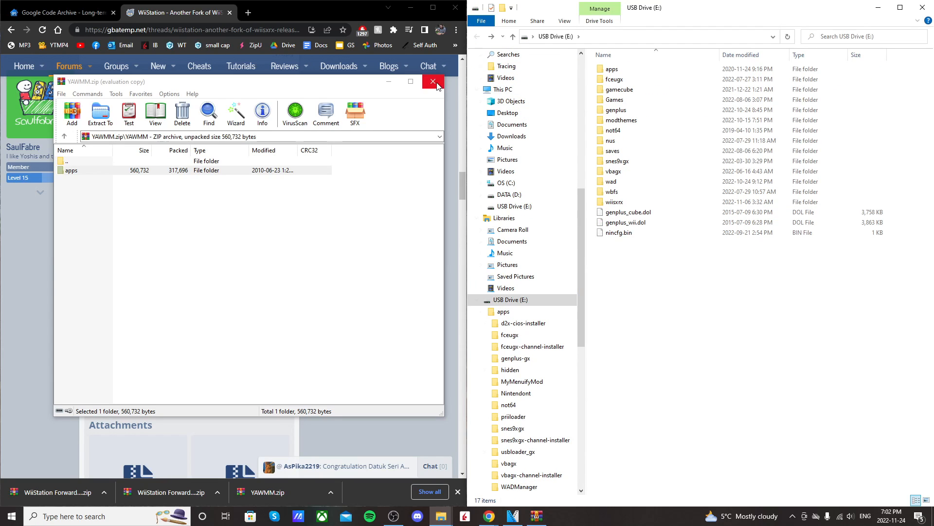
Open the downloaded WiiStation Forwarder zip in WinRAR to reveal its WAD file
click(433, 82)
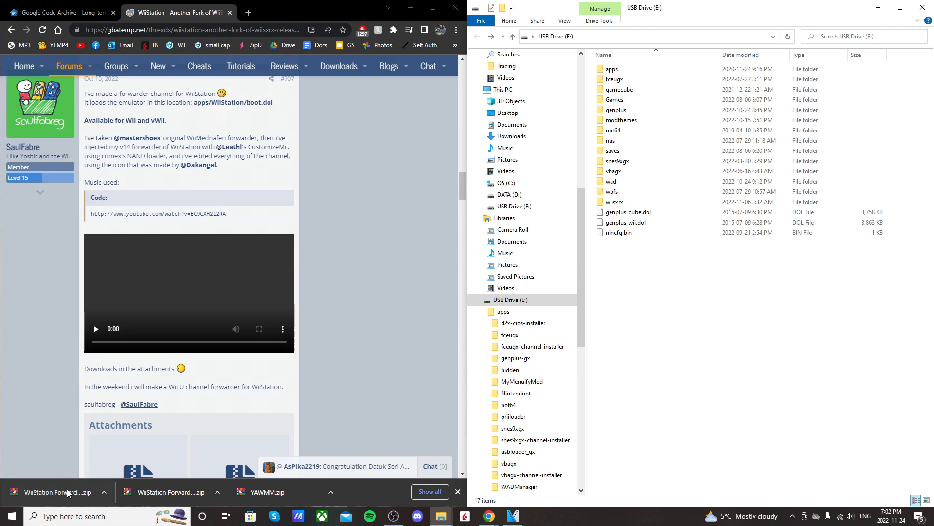
mouse_move(56, 492)
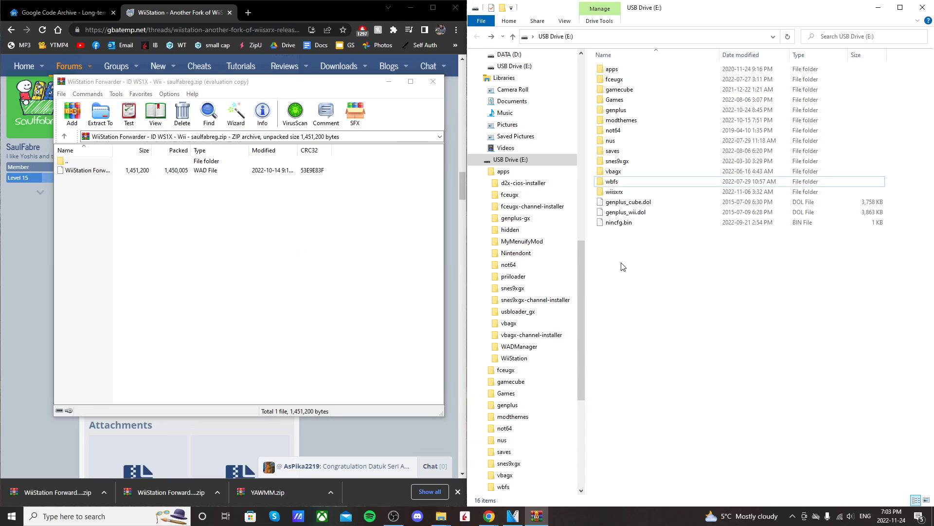
Create a new folder named wad at the top level of USB Drive (E:)
right_click(623, 266)
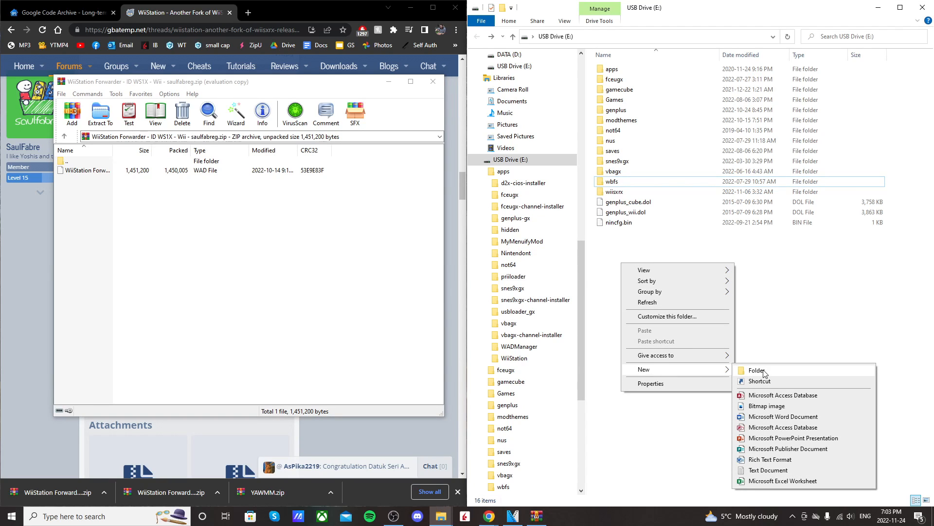
click(756, 370)
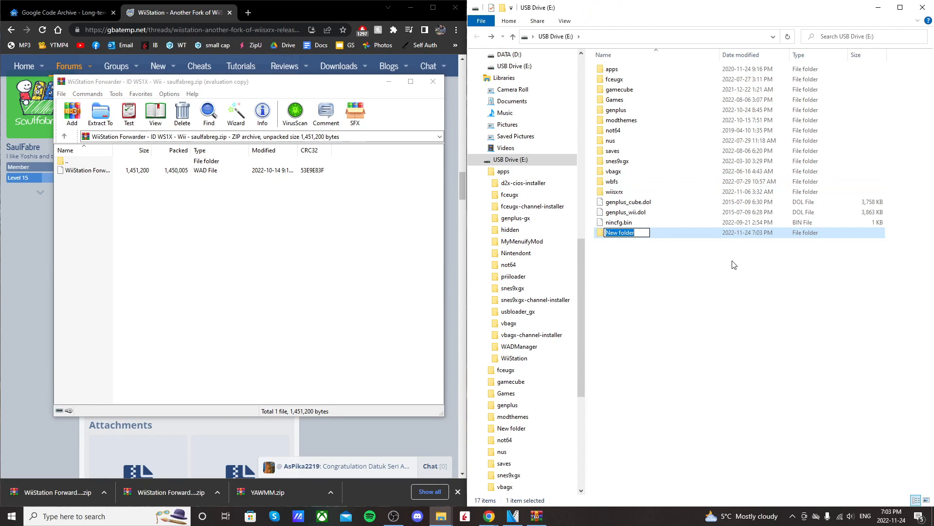
text(wad)
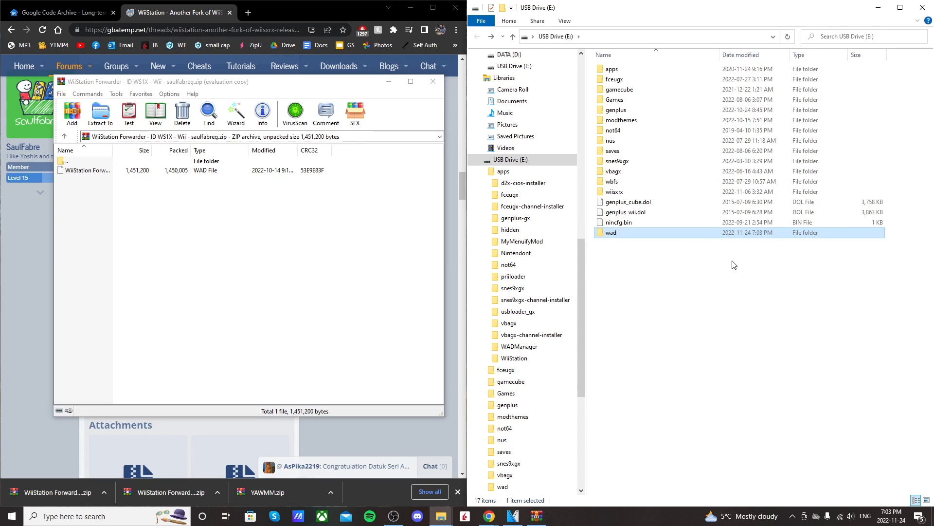
click(681, 288)
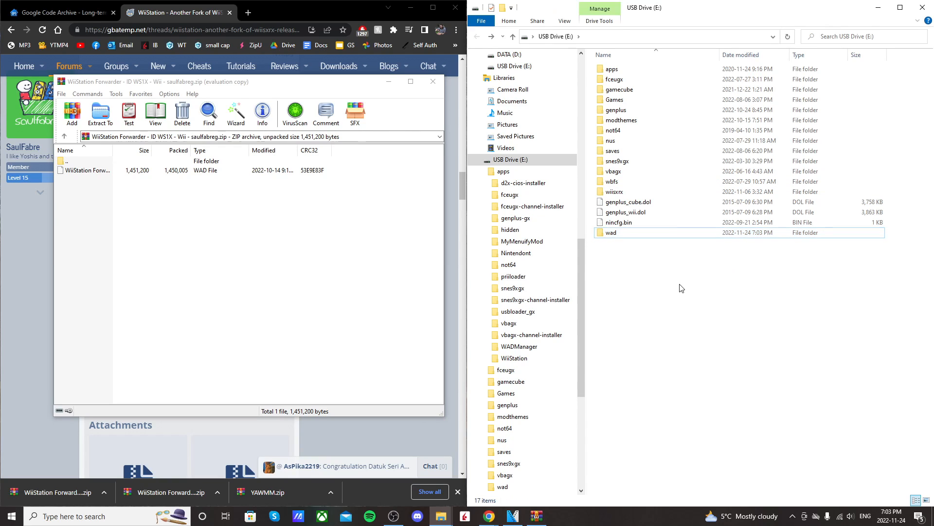
mouse_move(653, 282)
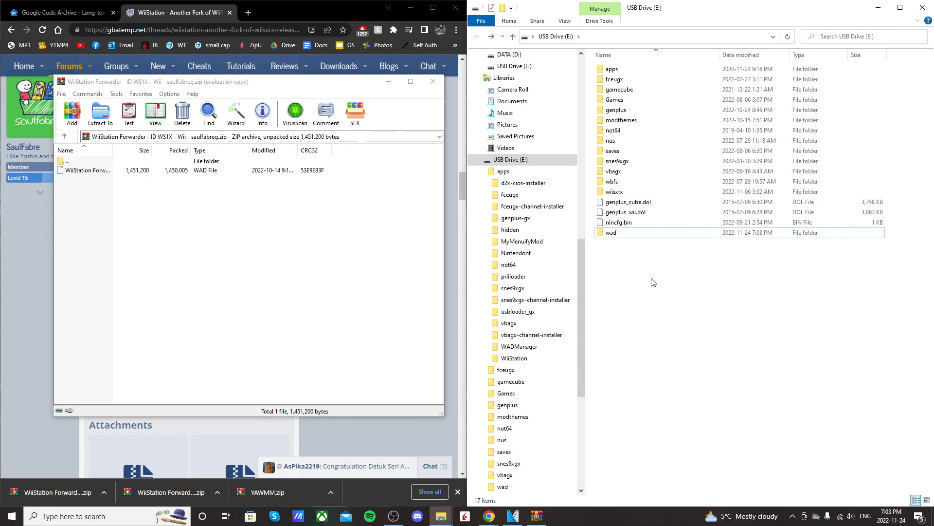
mouse_move(634, 246)
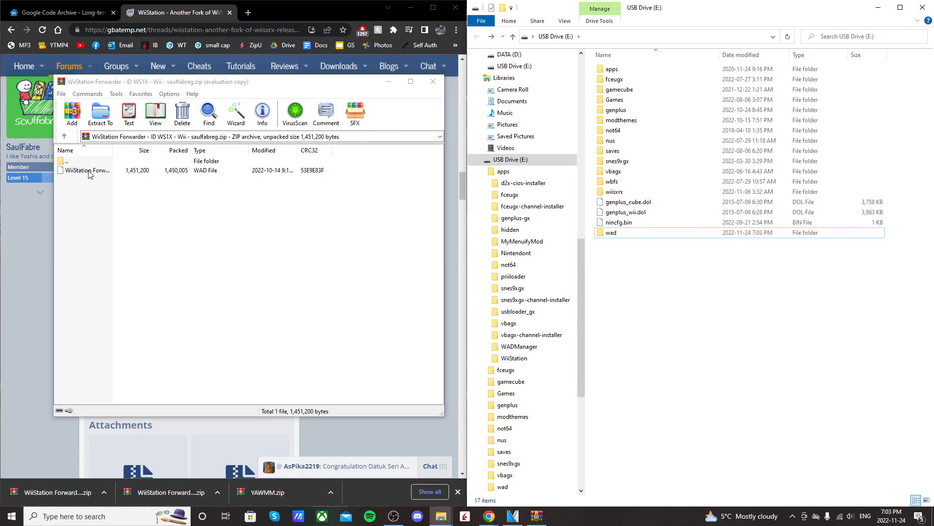
Copy the WiiStation Forwarder WAD into the USB drive's wad folder and show its contents
click(88, 169)
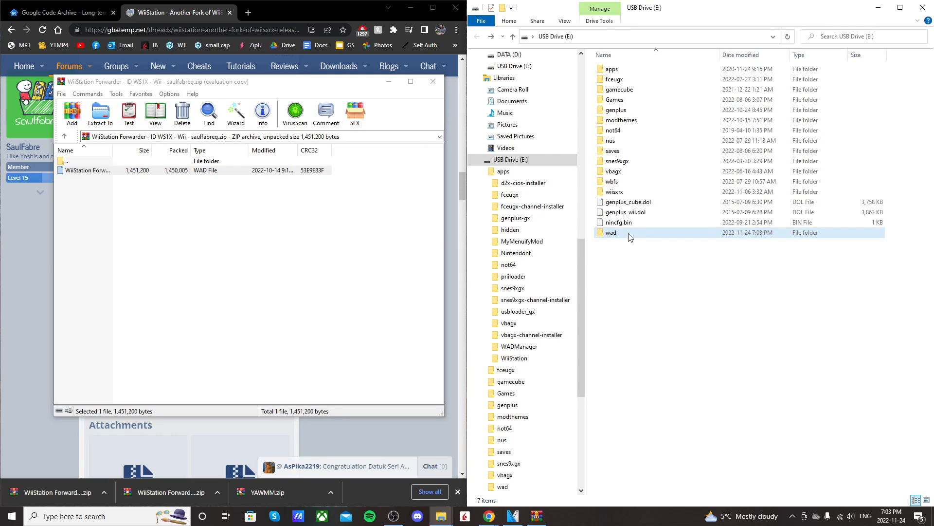
double_click(610, 232)
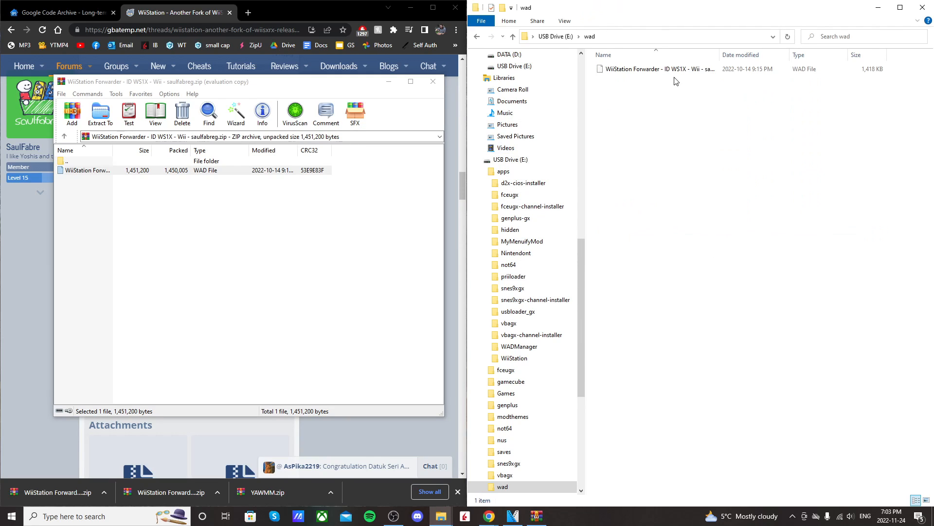
mouse_move(655, 68)
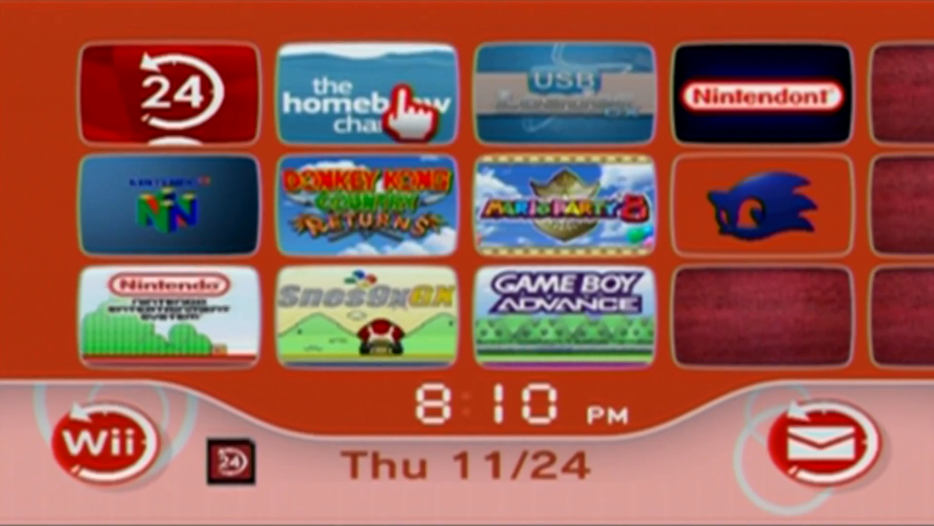
Load Yet Another Wad Mgr from the Homebrew Channel's app list
click(368, 104)
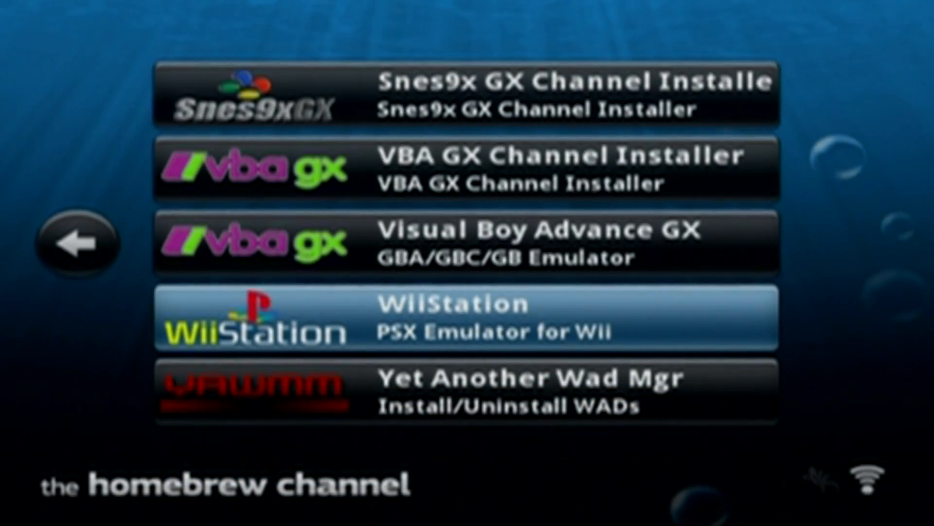
scroll(down, 3)
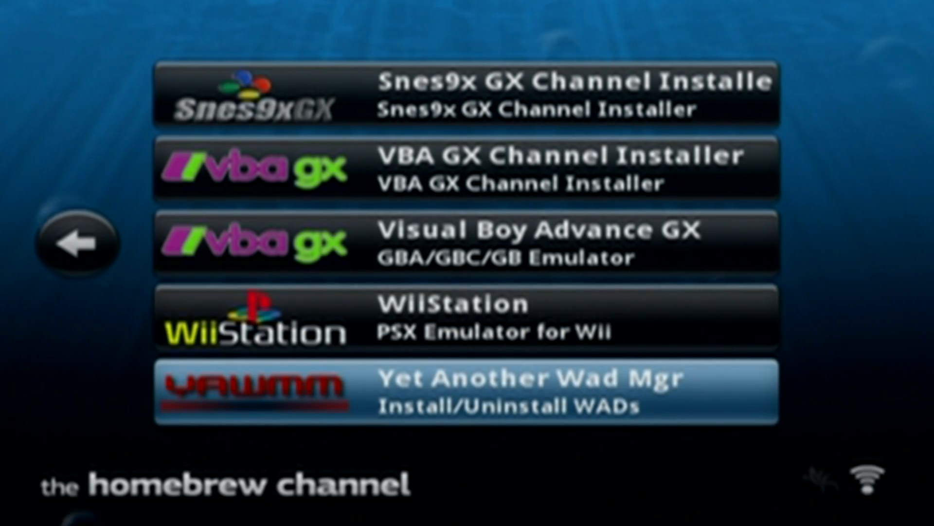
click(465, 391)
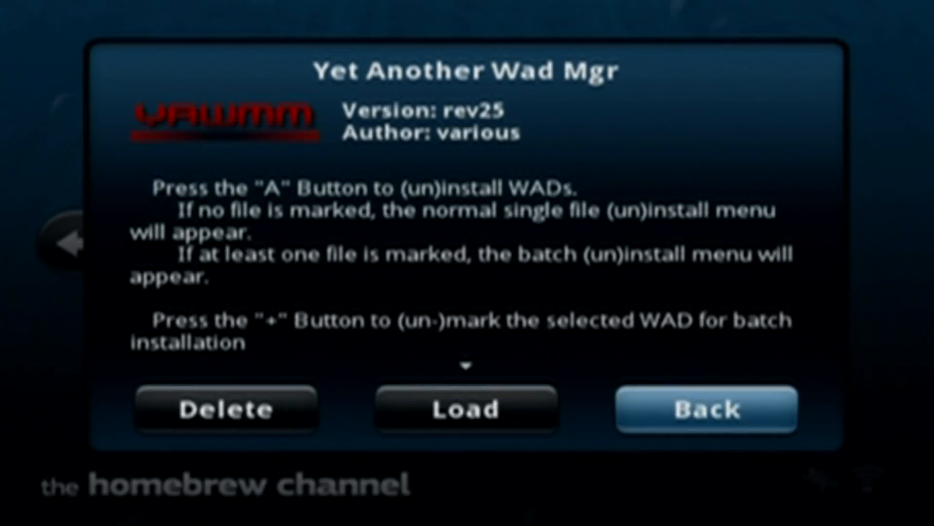
click(705, 410)
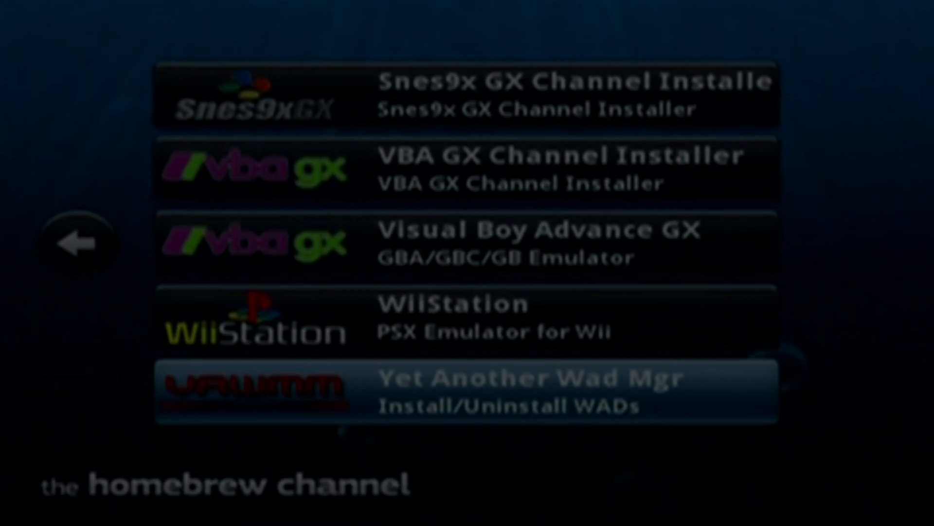
Choose USB Mass Storage Device as the WAD source and dismiss the mounting error
click(466, 391)
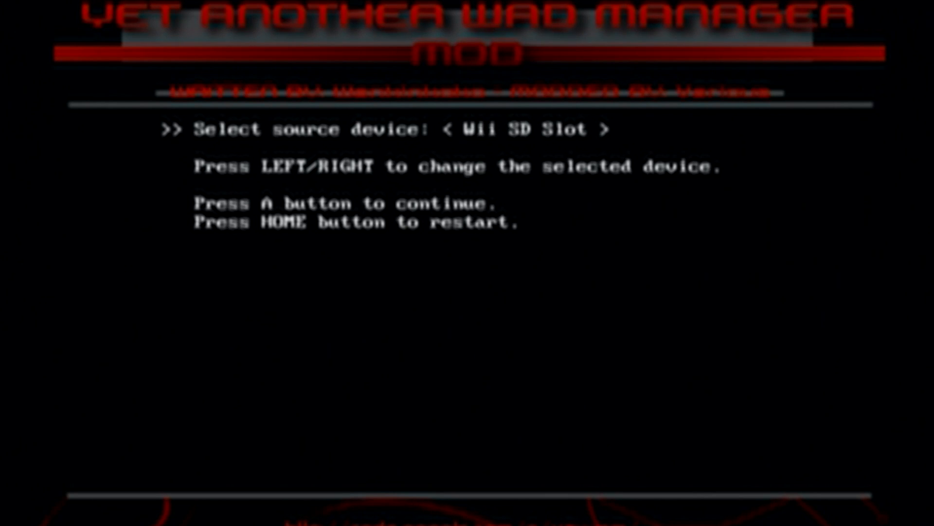
key(Right)
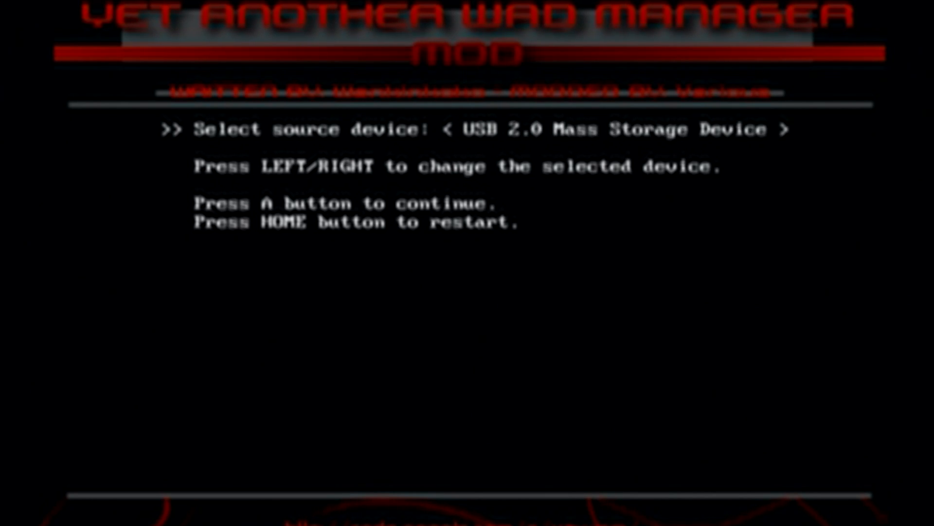
key(Left)
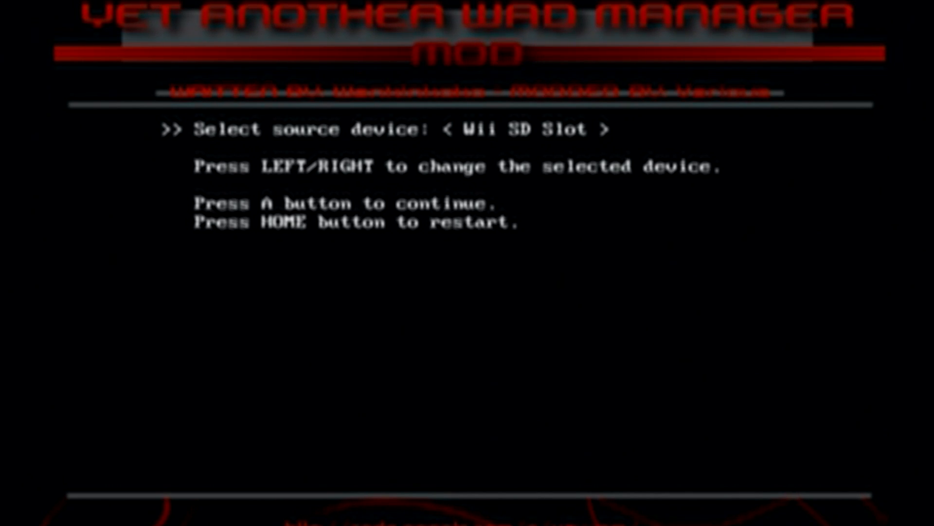
key(Right)
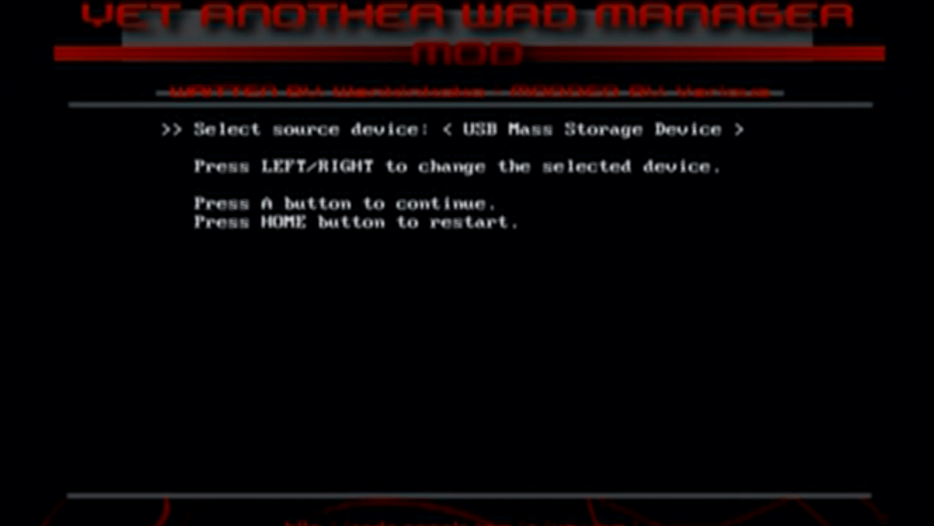
key(a)
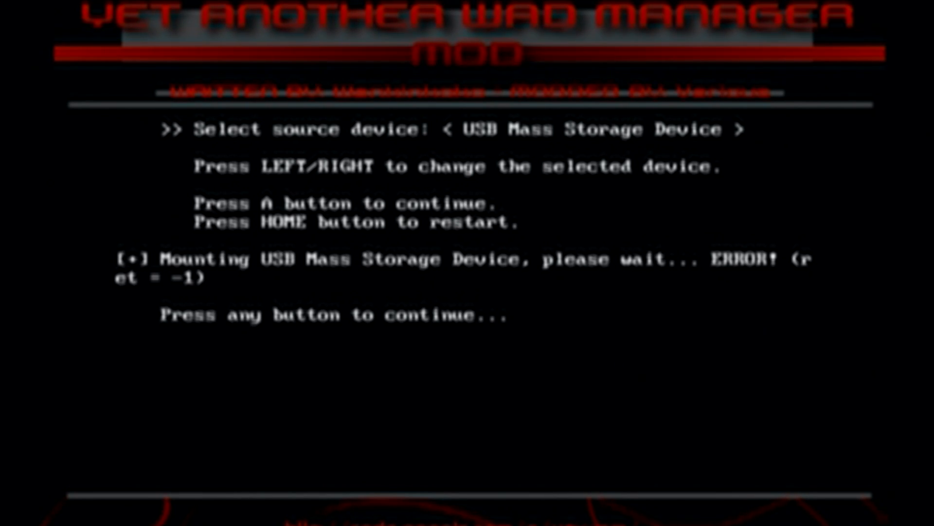
key(right)
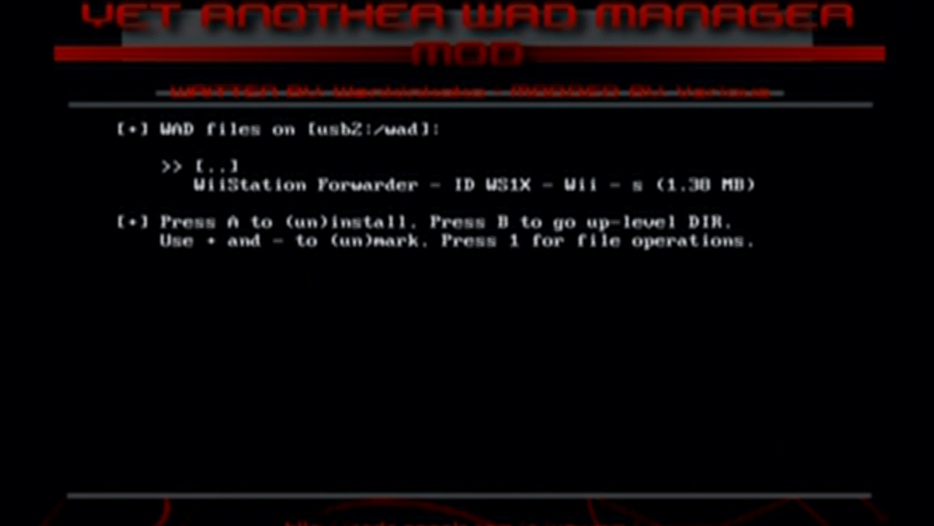
Install the WiiStation Forwarder WAD with the Install WAD action
key(a)
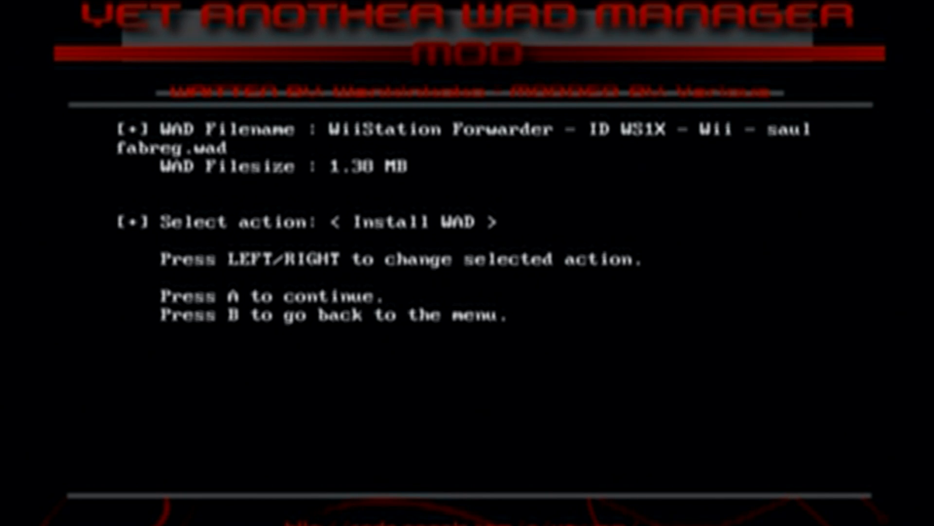
key(right)
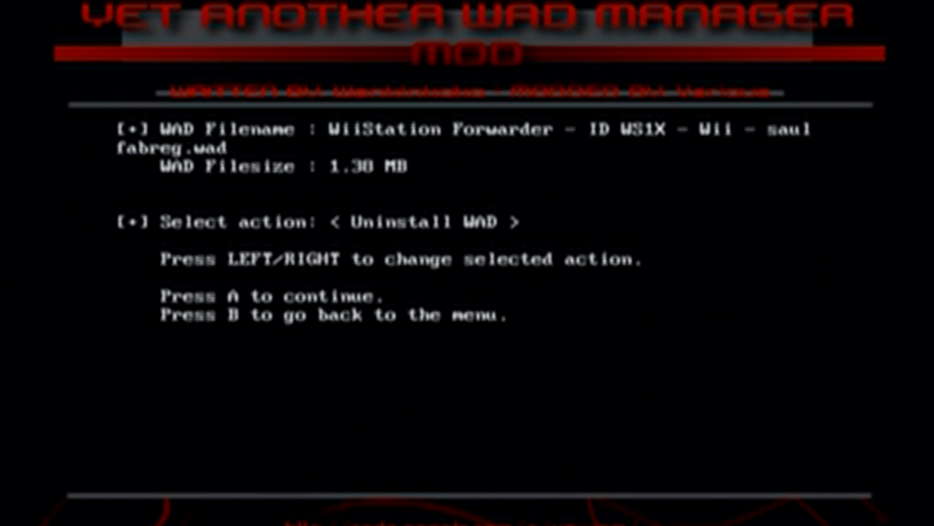
key(Left)
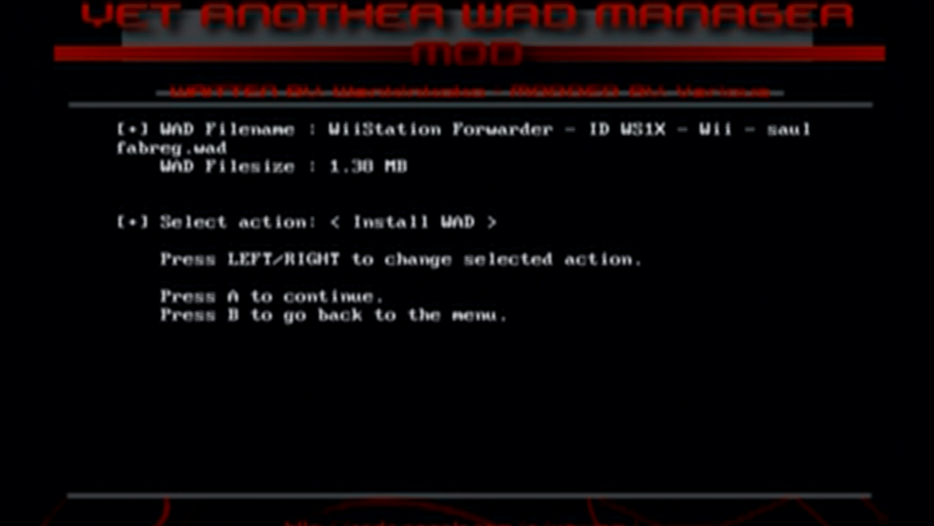
key(a)
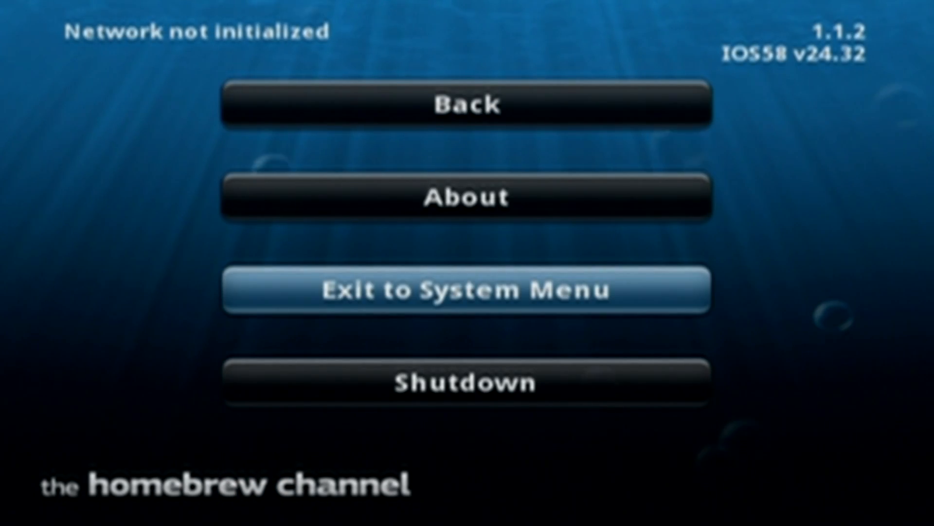
Exit Homebrew Channel to the Wii Menu, where the WiiStation channel now appears
click(466, 290)
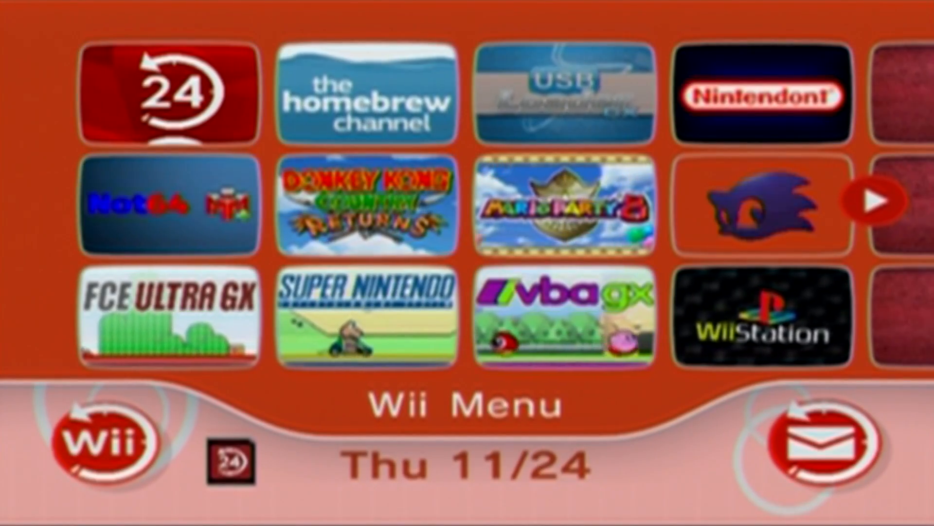
mouse_move(823, 331)
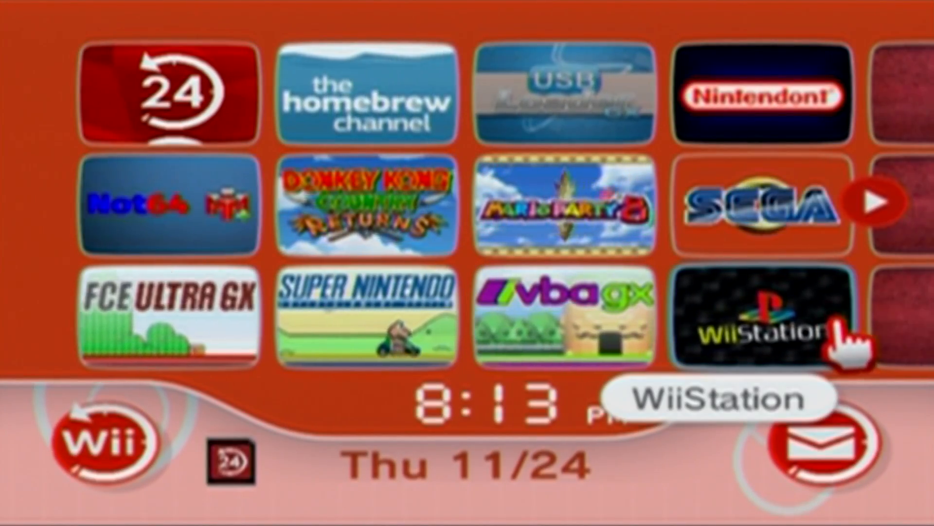
Start the WiiStation channel from its Wii Menu tile, reaching the emulator's main screen
click(763, 322)
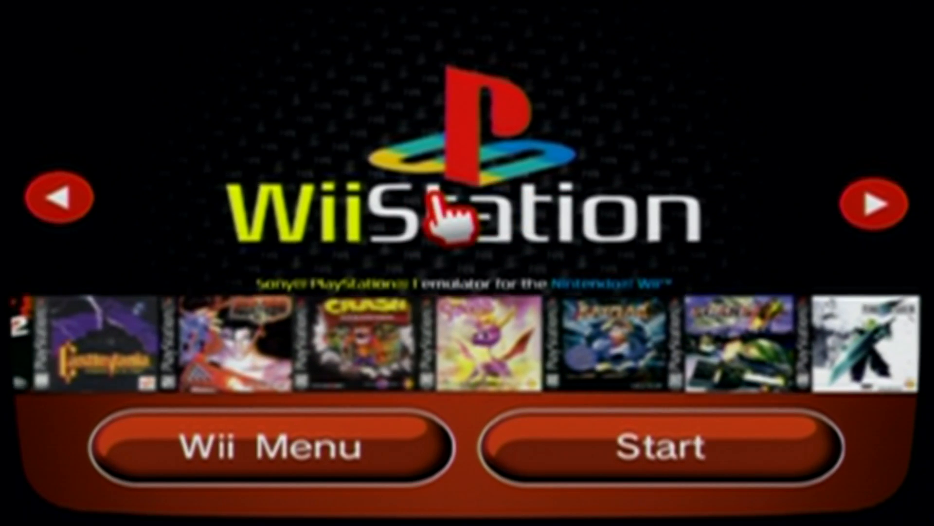
click(58, 199)
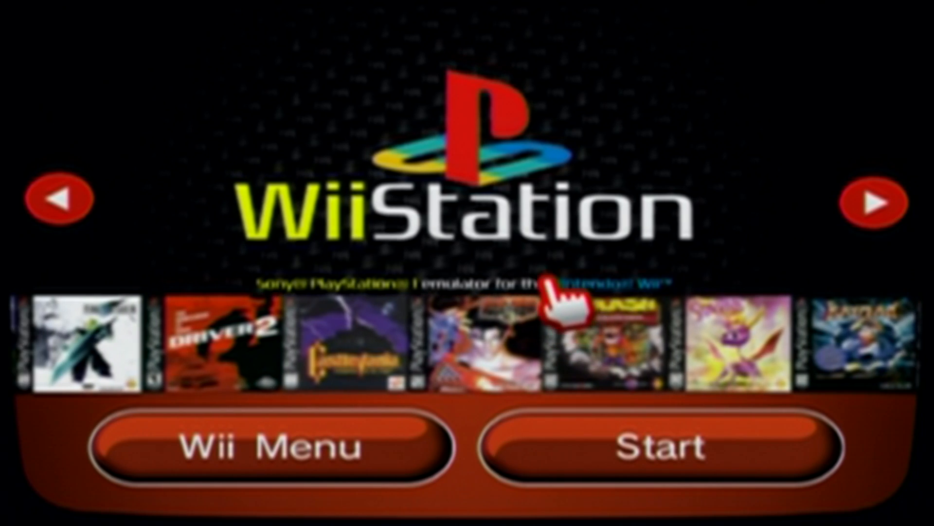
click(59, 201)
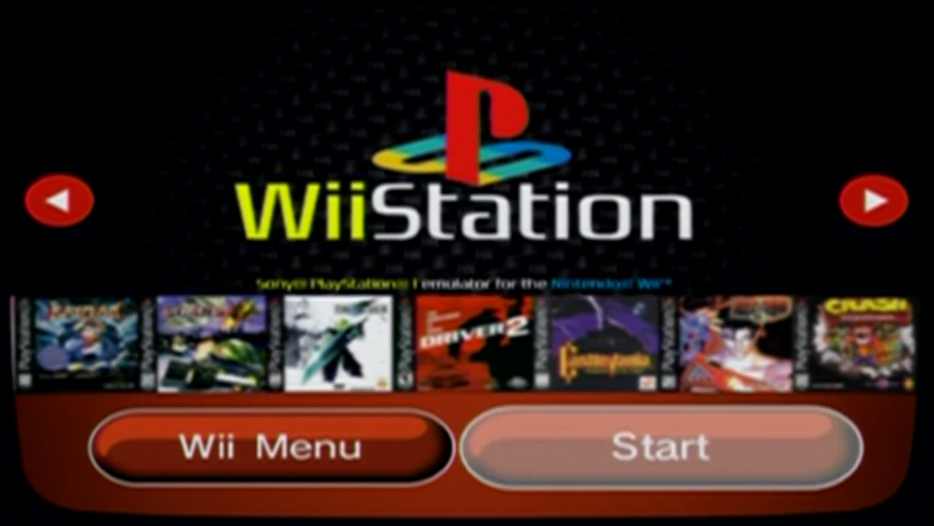
click(644, 445)
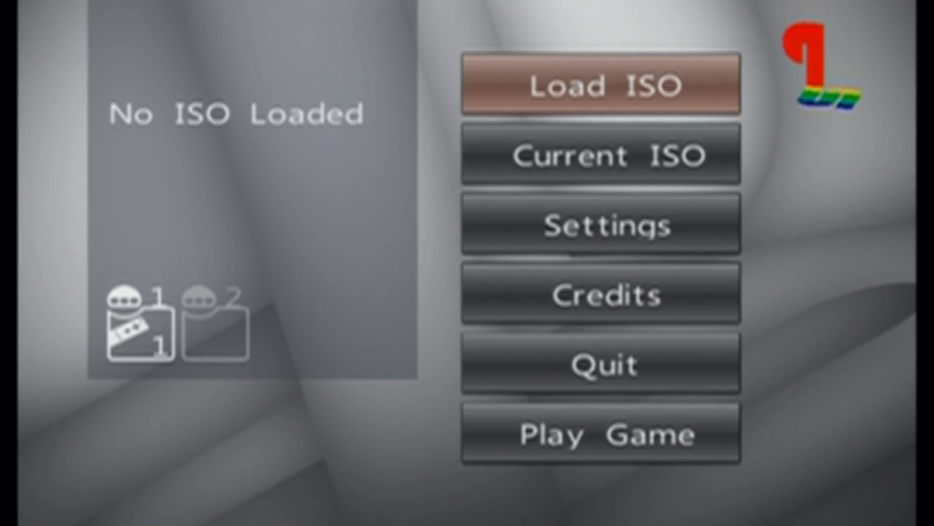